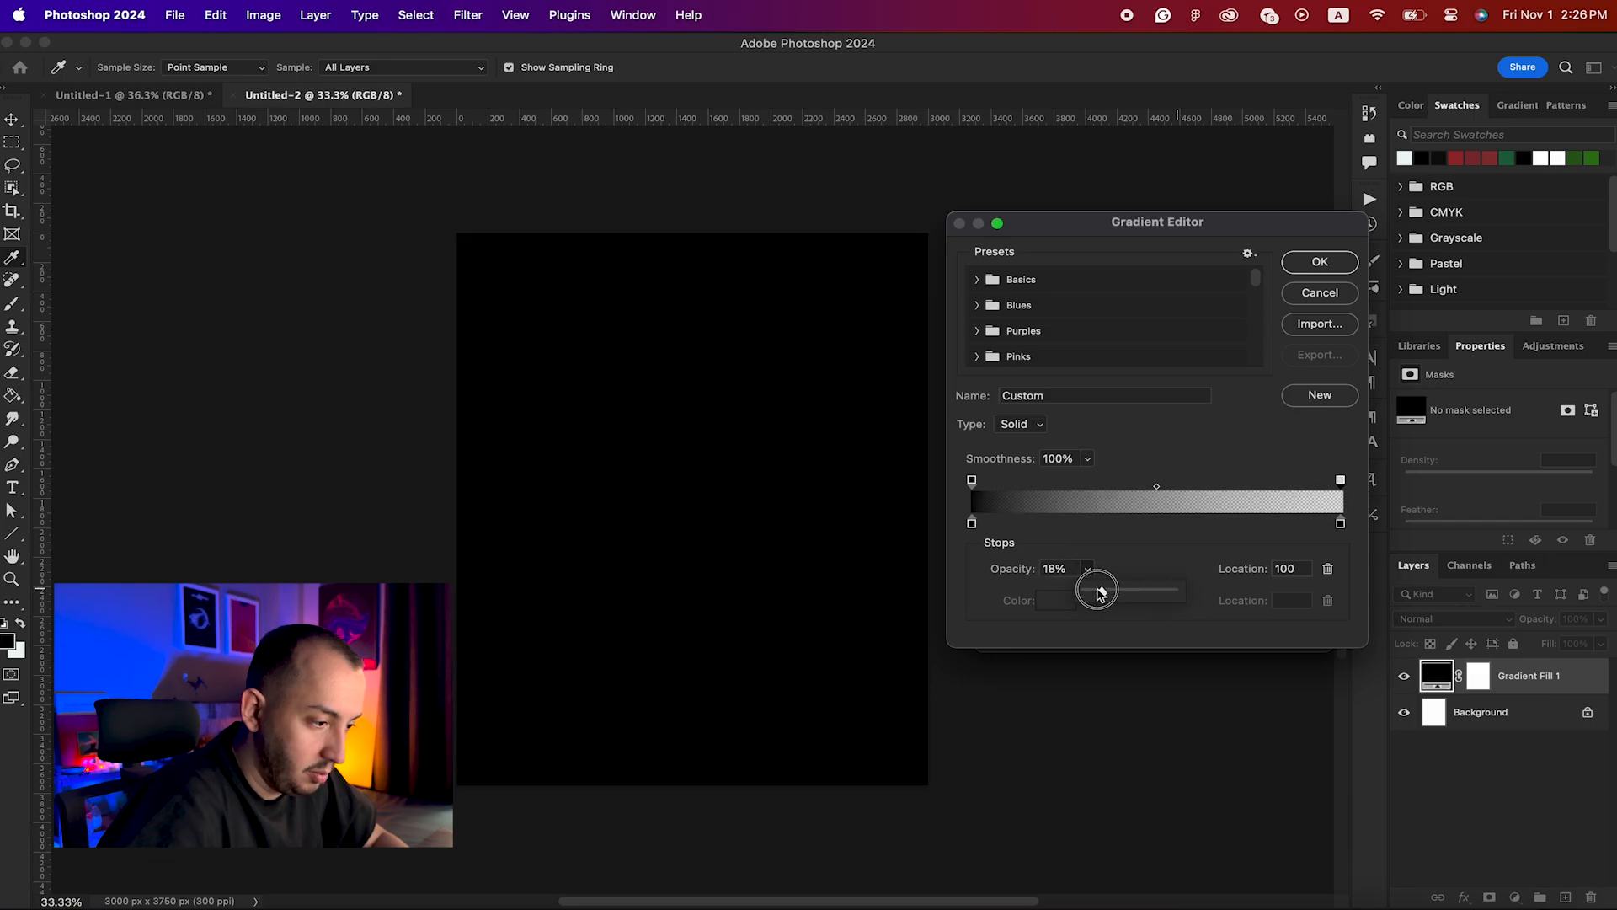
Step: Lower one gradient opacity stop to about 18% in the Gradient Editor
{"action": "left_click", "coordinate": [1318, 261]}
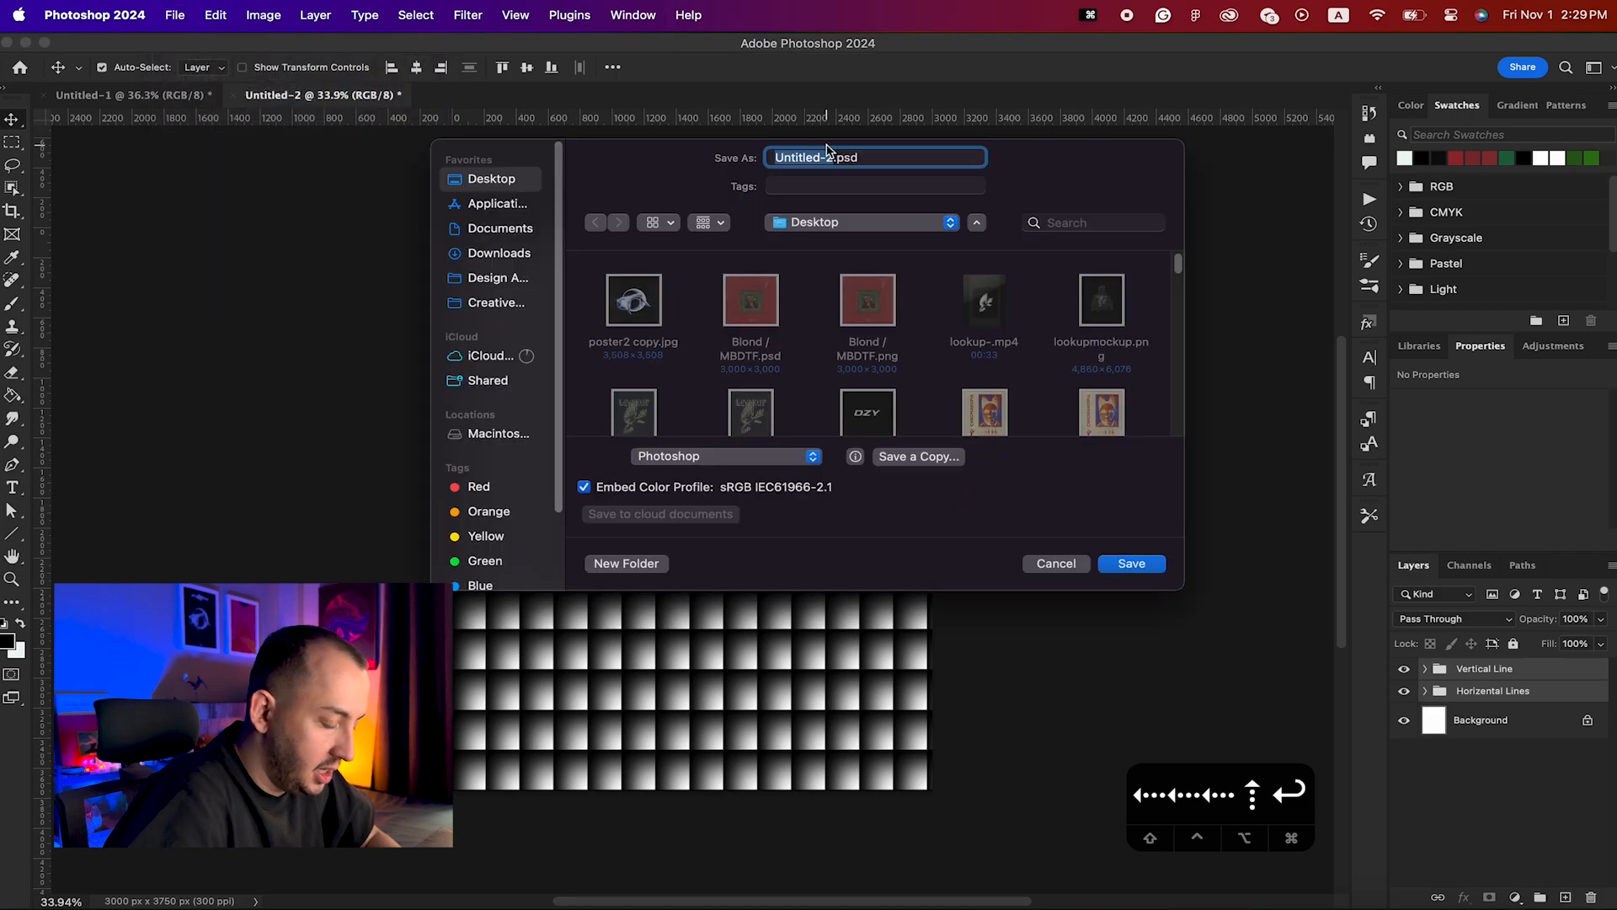
Step: Save the gradient grid to the Desktop as Glass.psd with maximum compatibility
{"action": "left_click", "coordinate": [1131, 563]}
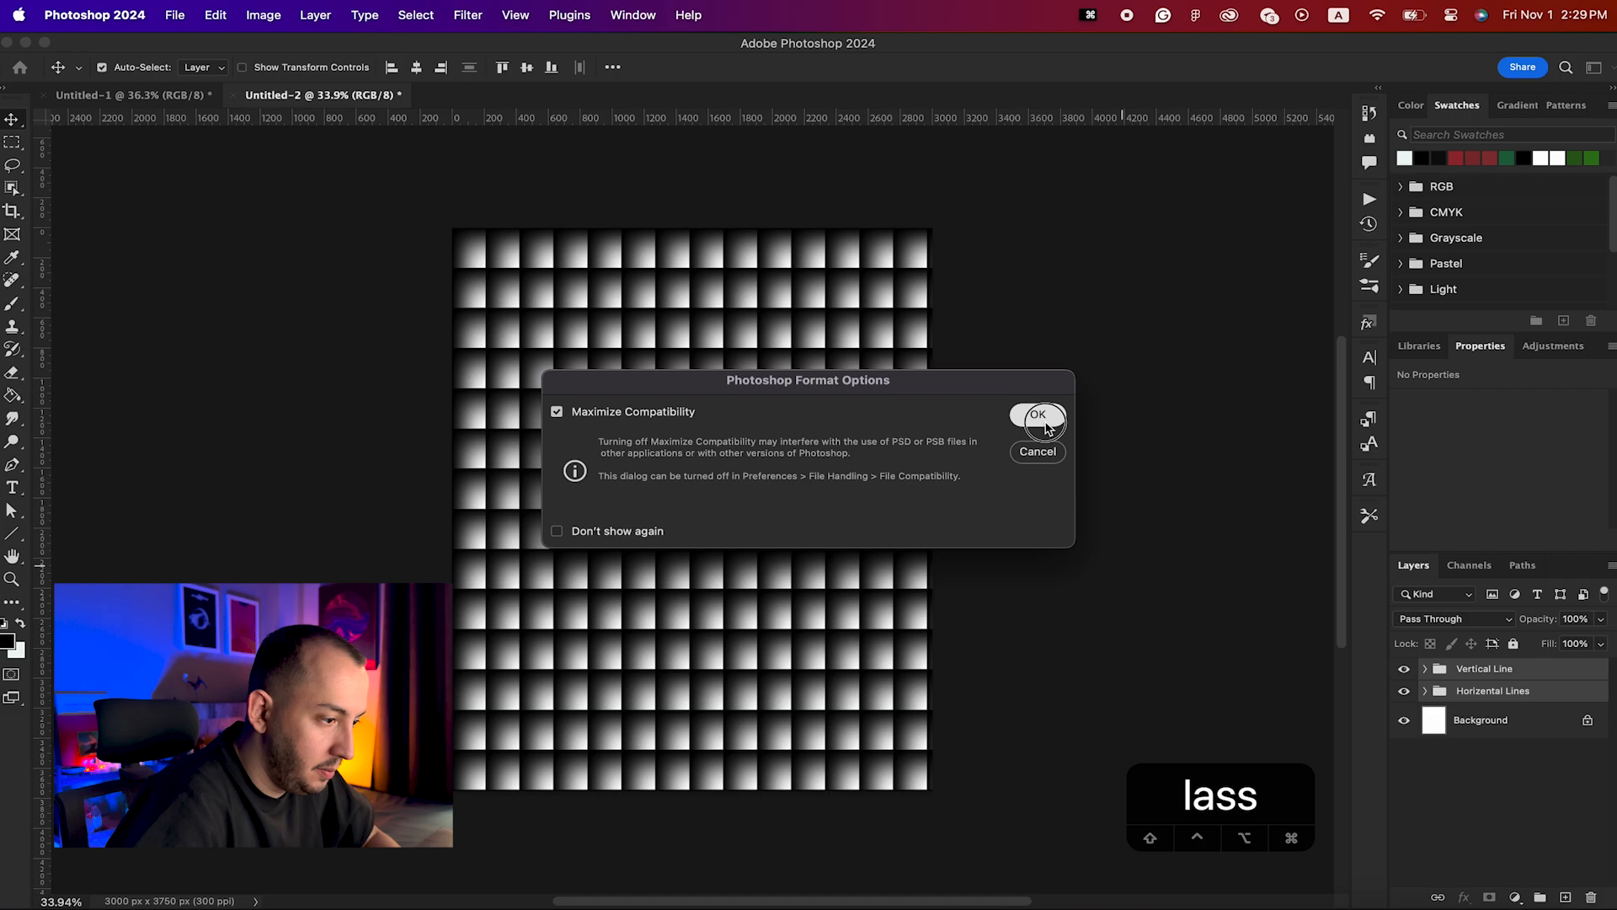
{"action": "left_click", "coordinate": [1038, 416]}
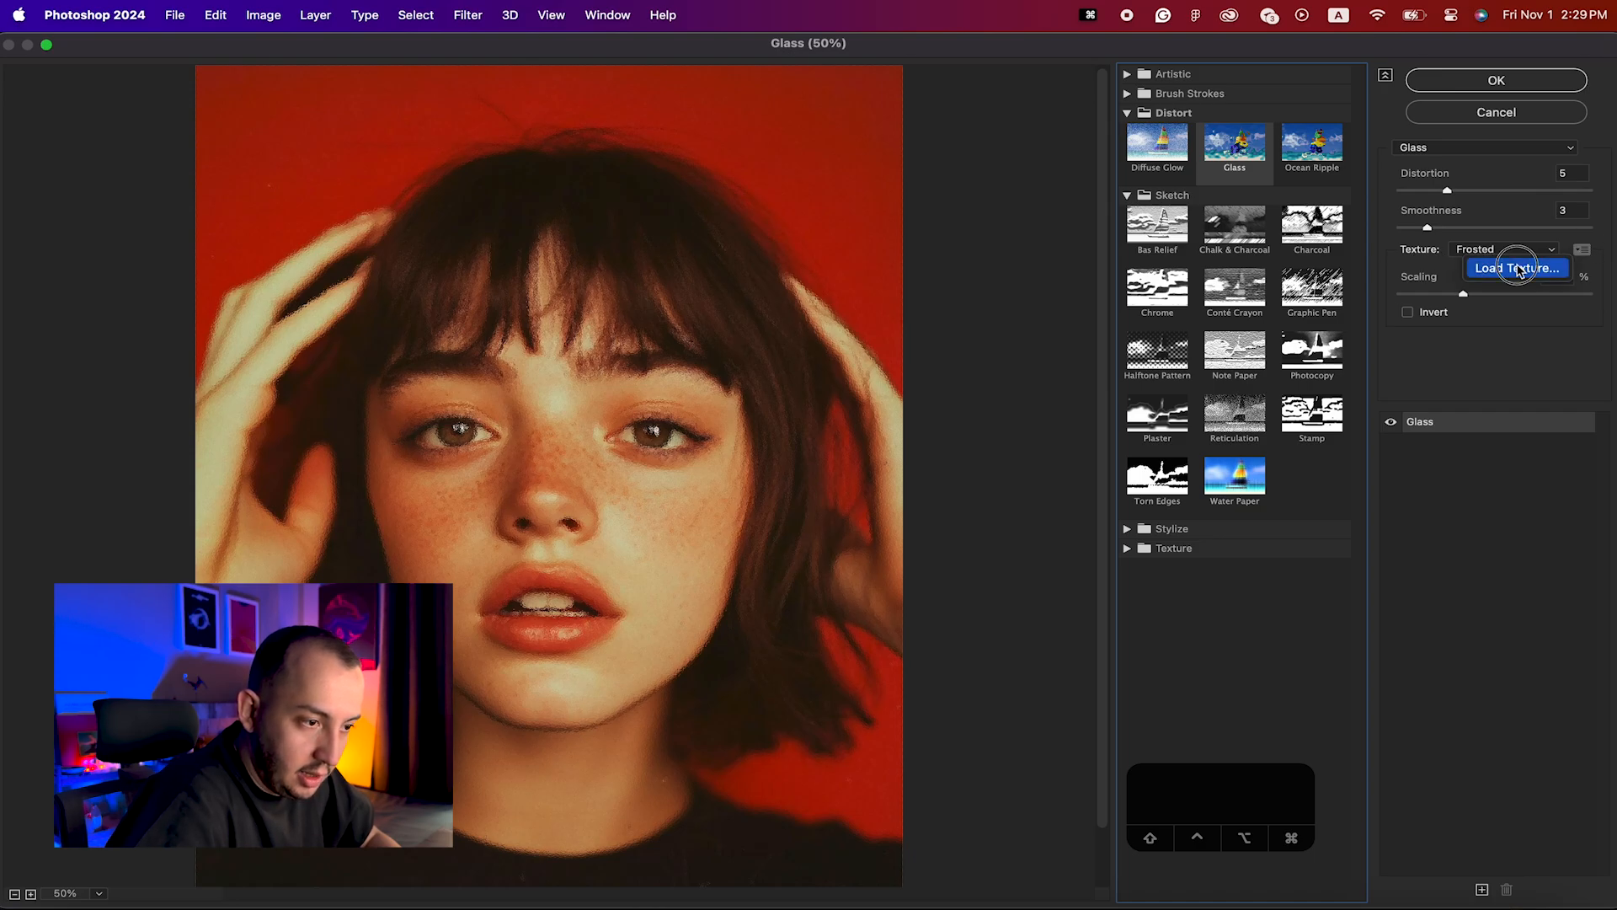
Step: Load Glass.psd as the Glass filter texture with distortion 18, smoothness 13, scaling 56
{"action": "left_click", "coordinate": [1518, 268]}
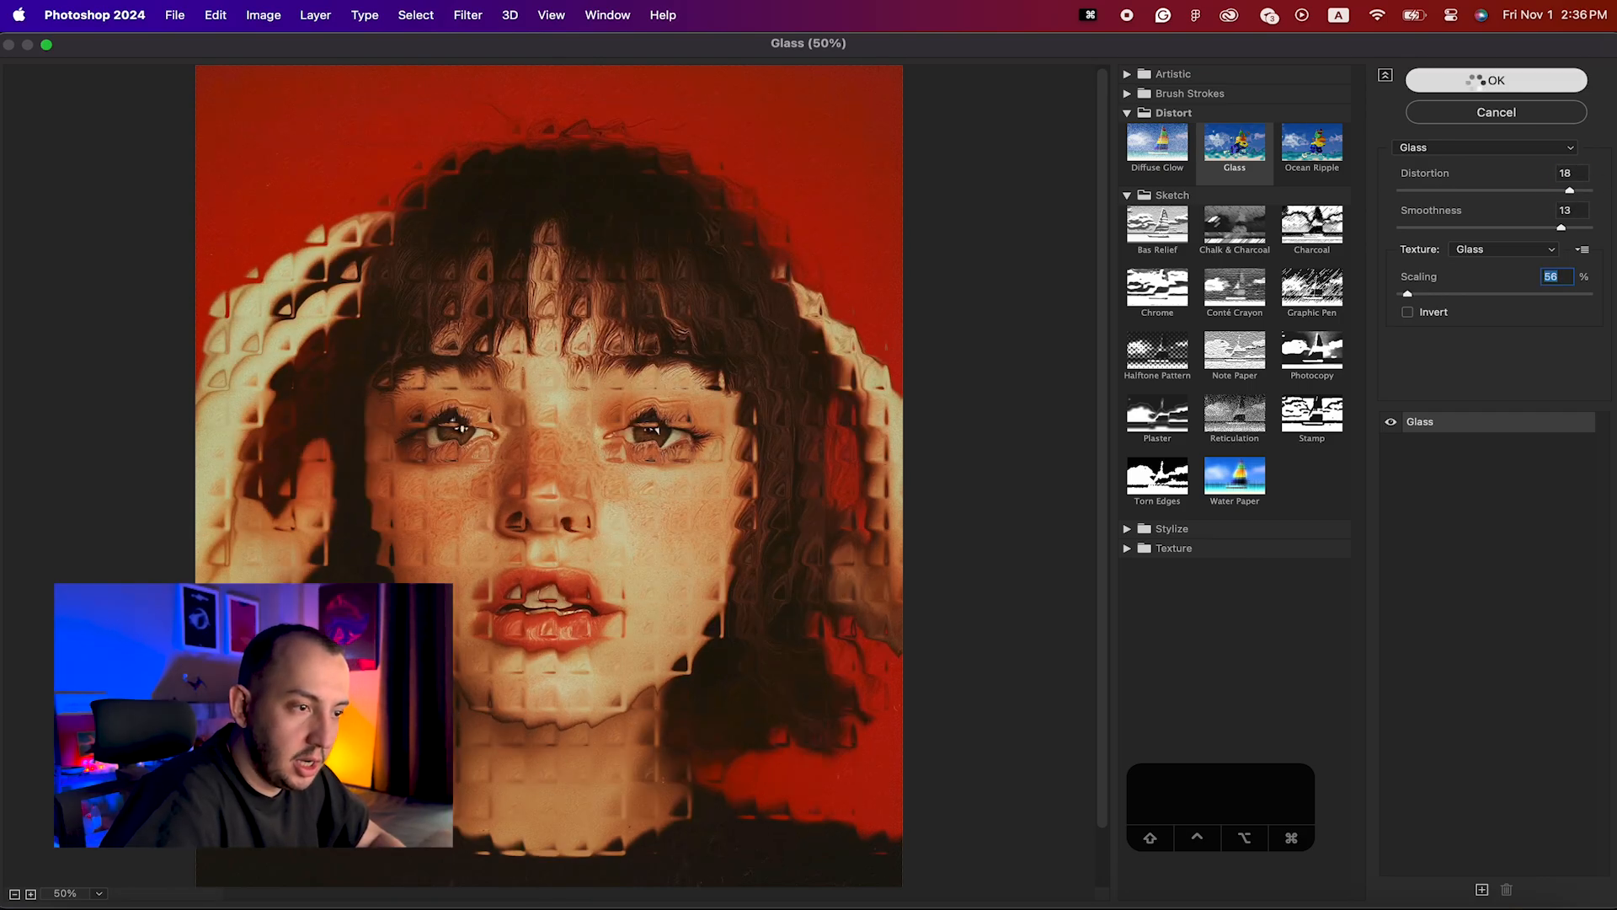
Step: Commit the Glass smart filter, then marquee-select the left part of the portrait
{"action": "left_click", "coordinate": [1496, 81]}
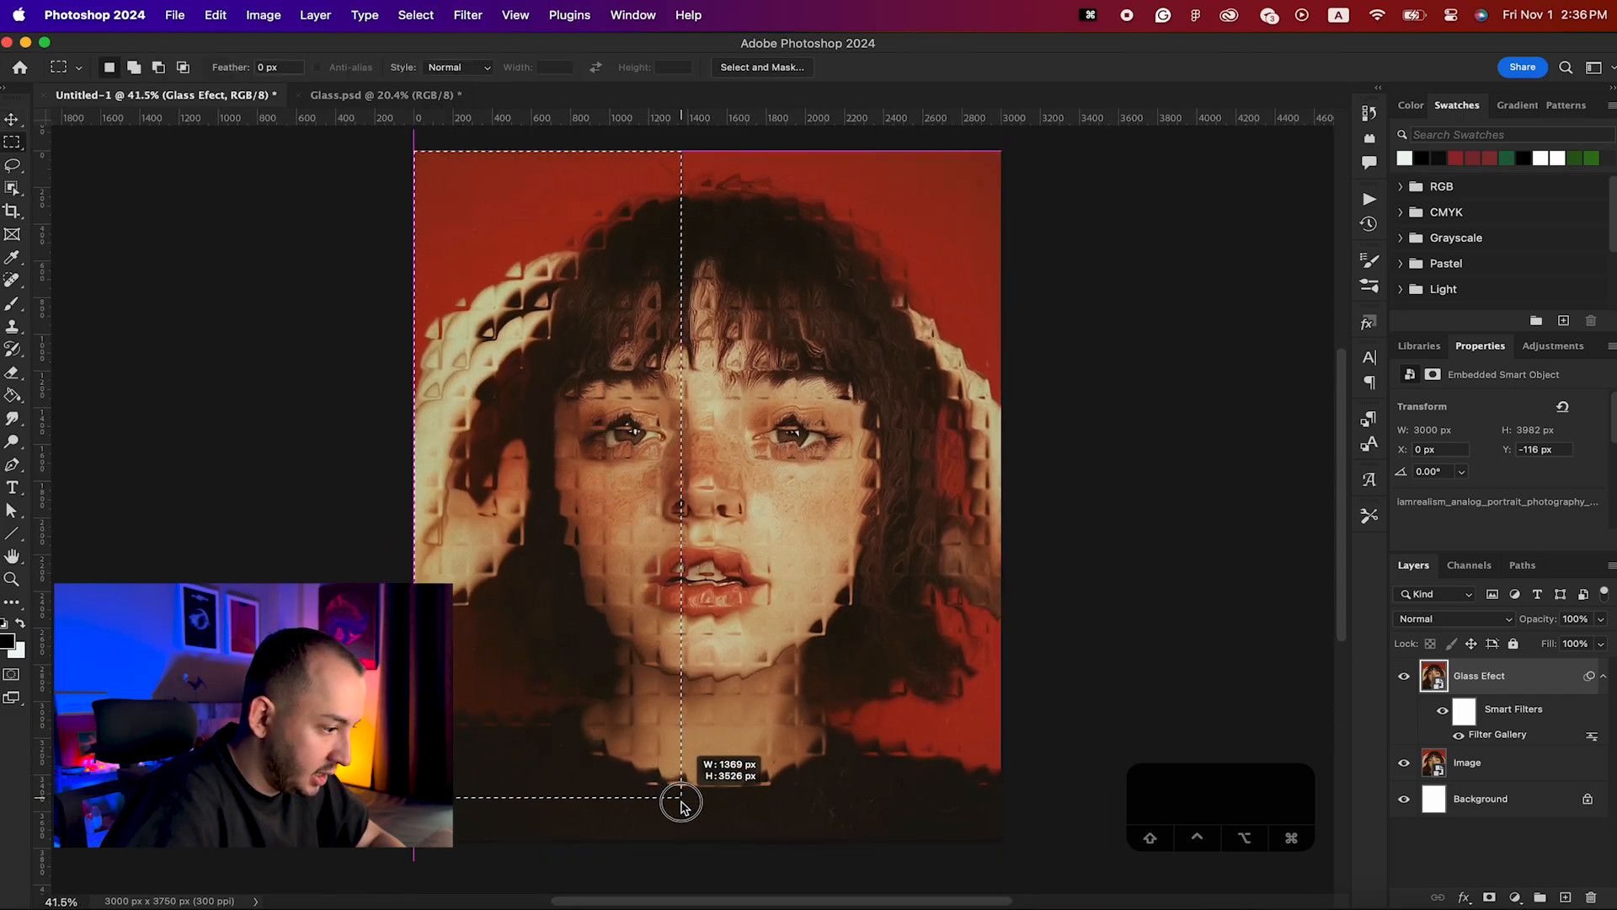
{"action": "left_click_drag", "start_coordinate": [681, 802], "coordinate": [708, 857]}
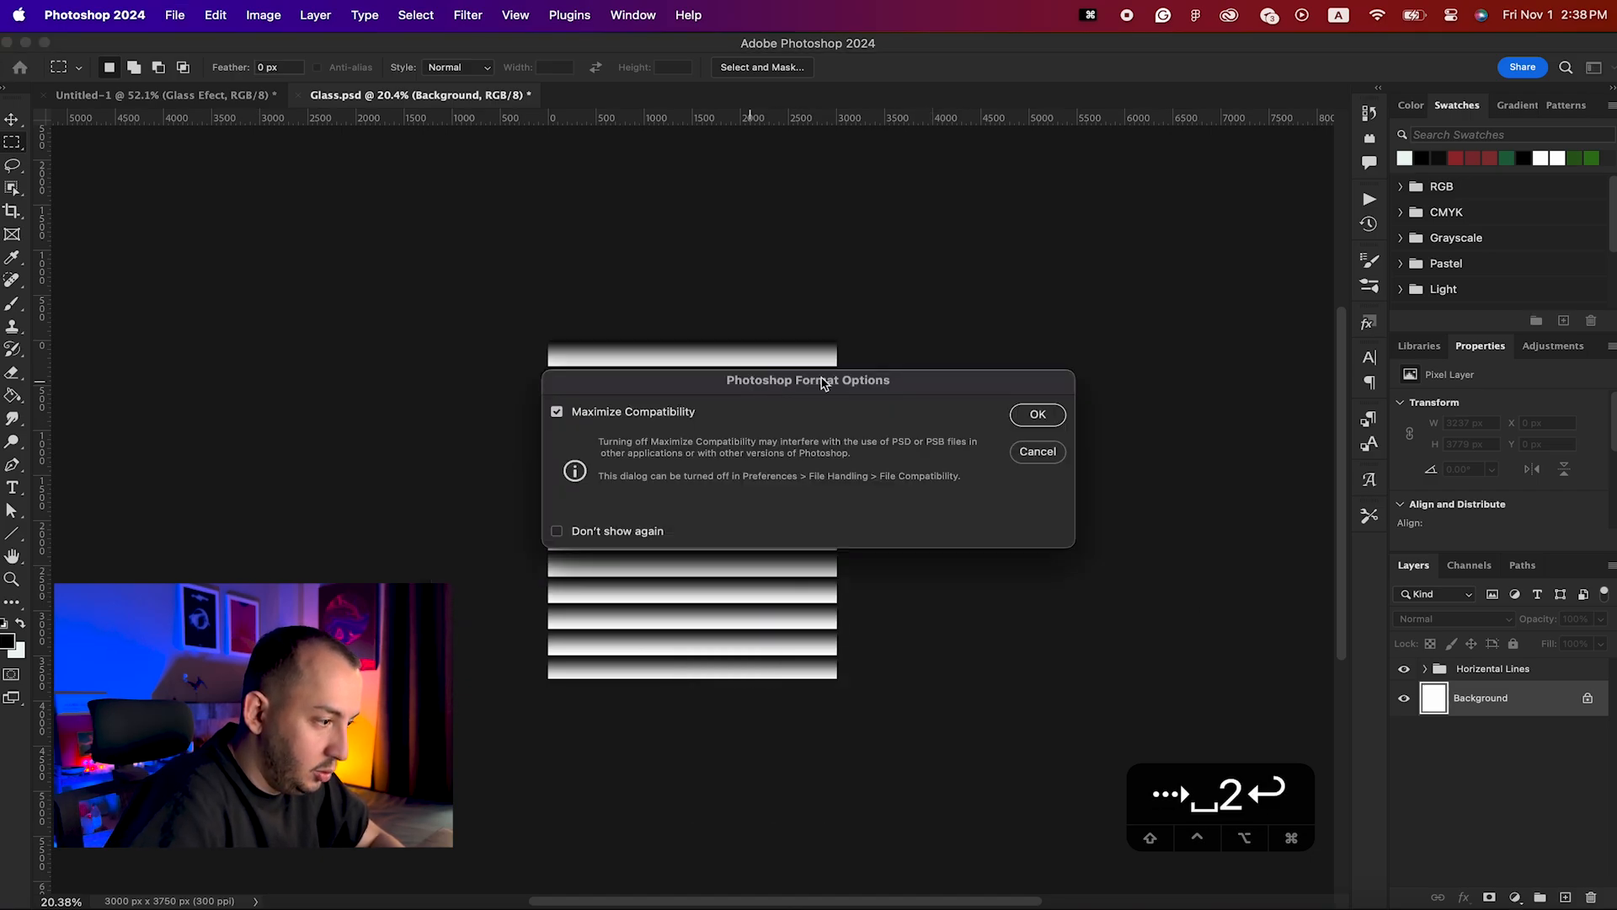
Step: Save Glass.psd with only horizontal lines, then undo to restore the full grid
{"action": "left_click", "coordinate": [1036, 414]}
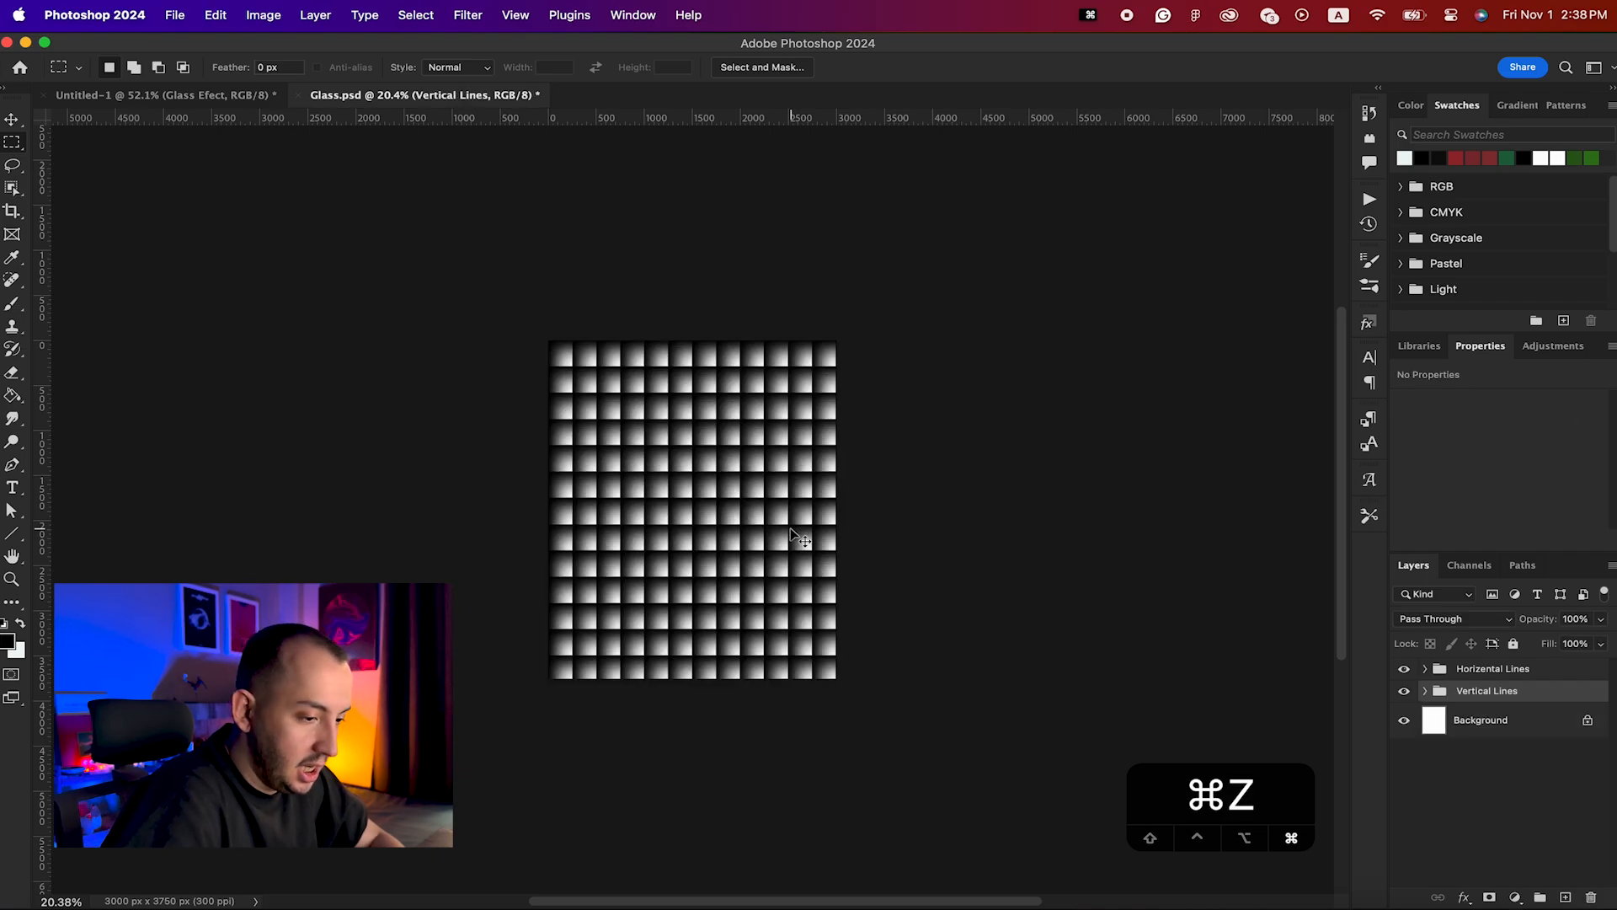
{"action": "left_click", "coordinate": [467, 16]}
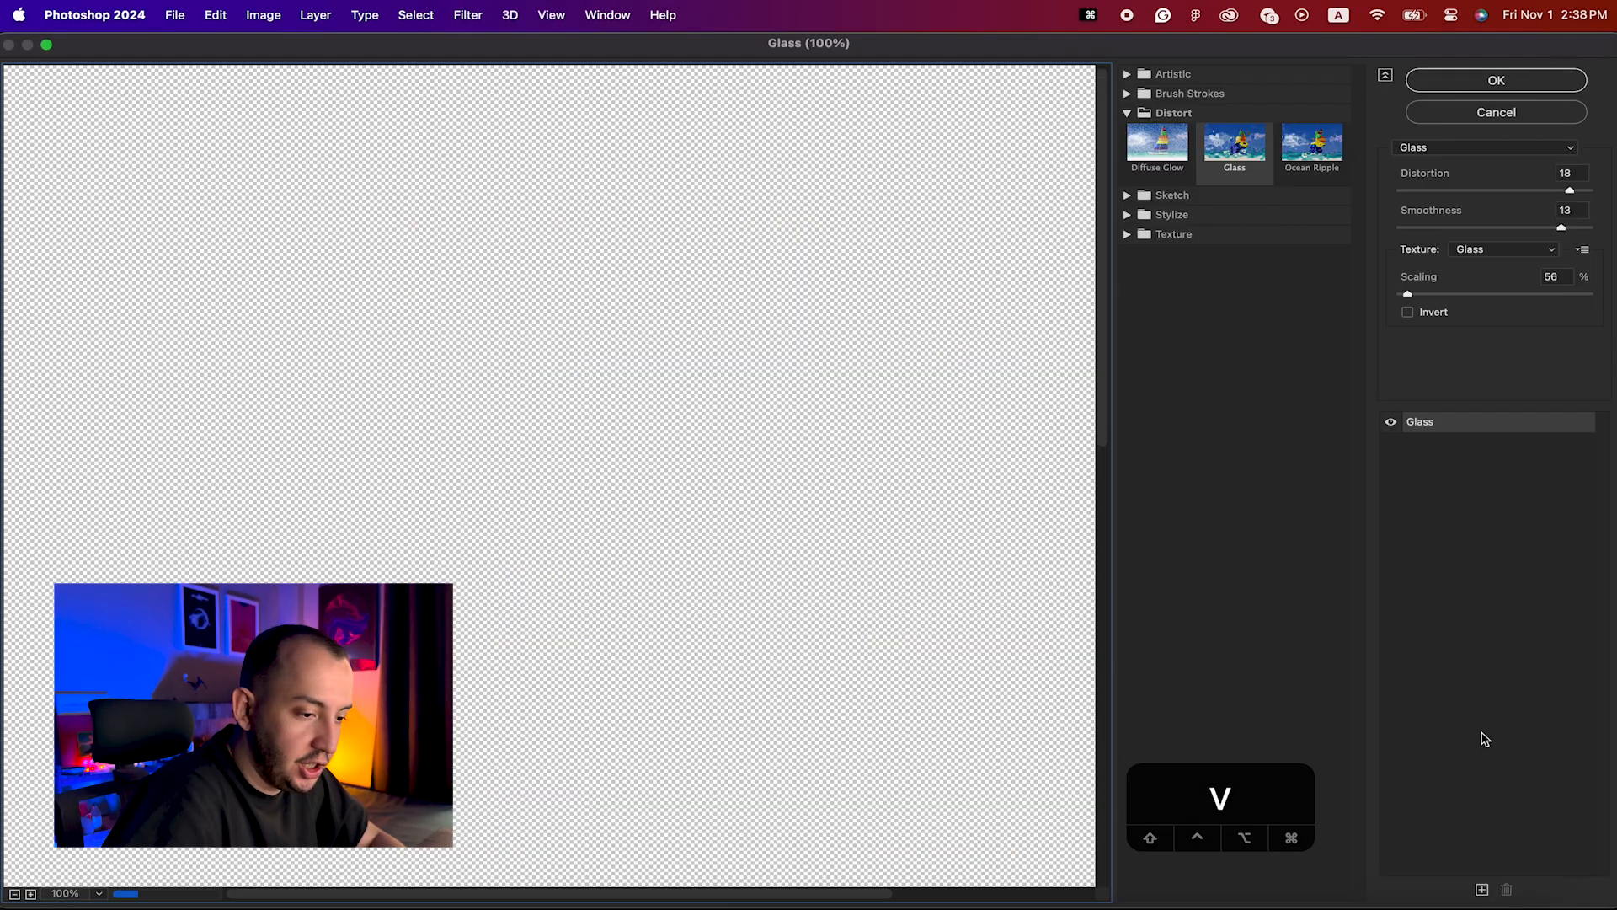
Step: Reopen the Filter Gallery smart filter and start loading a new Glass texture
{"action": "left_click", "coordinate": [1582, 249]}
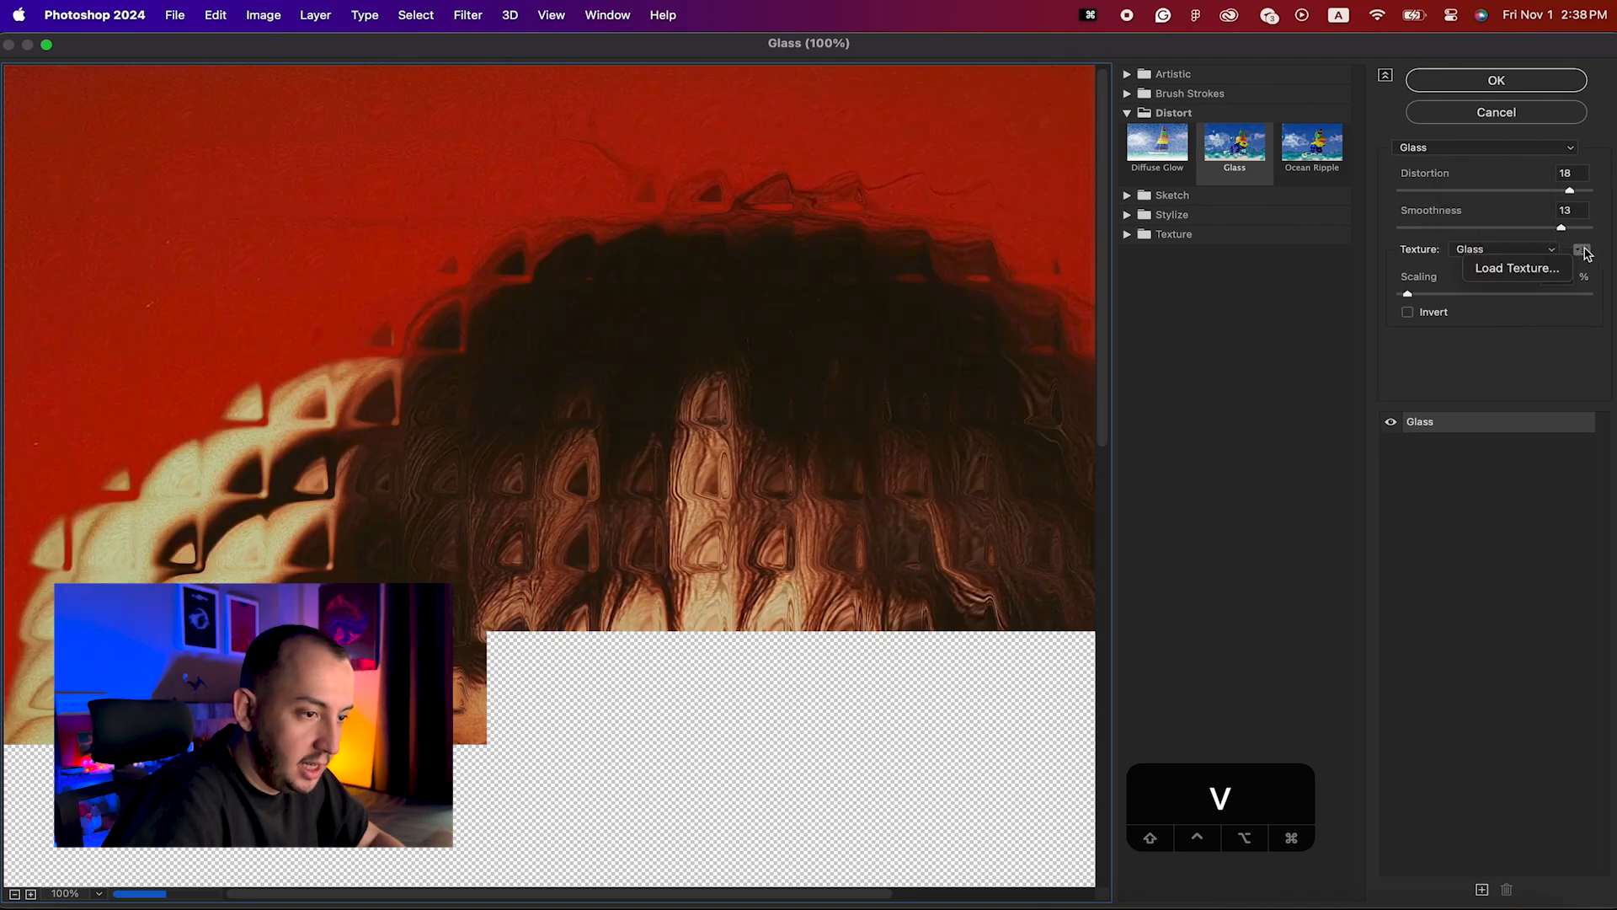
{"action": "left_click", "coordinate": [1496, 81]}
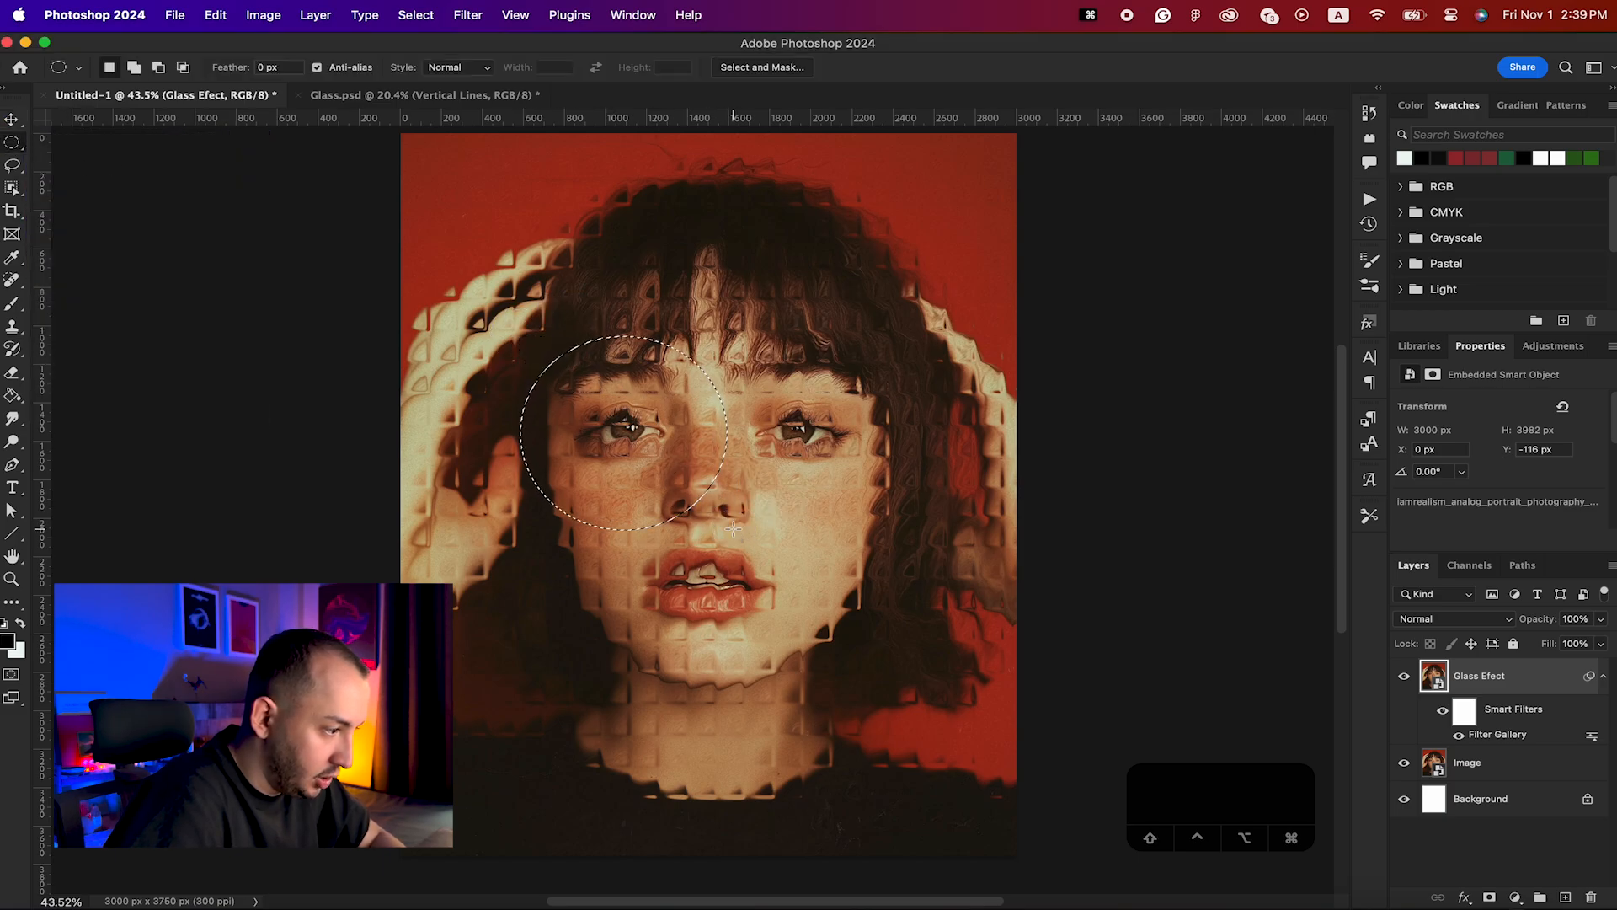